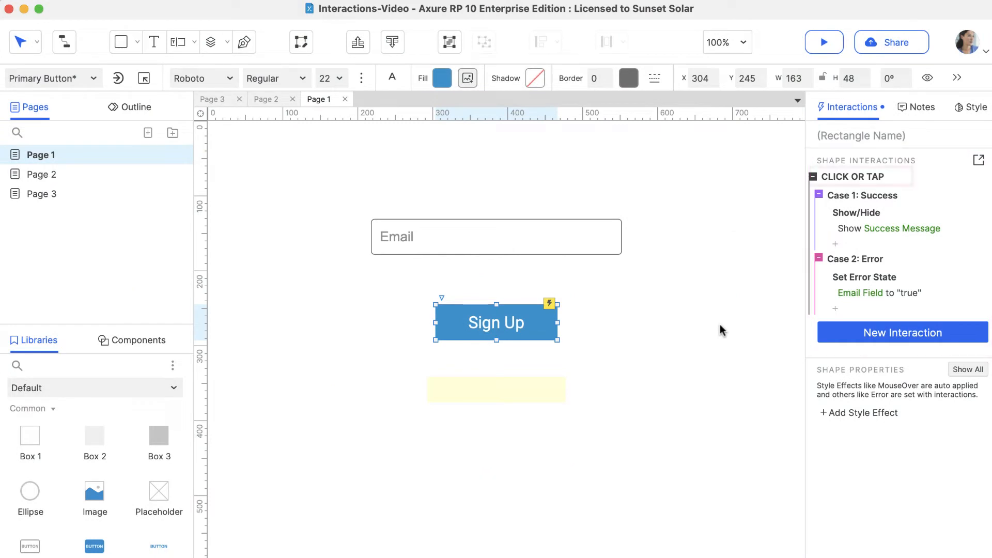
- Select the Sign Up button on the canvas so its empty Interactions pane is shown
{"action": "left_click", "coordinate": [853, 177]}
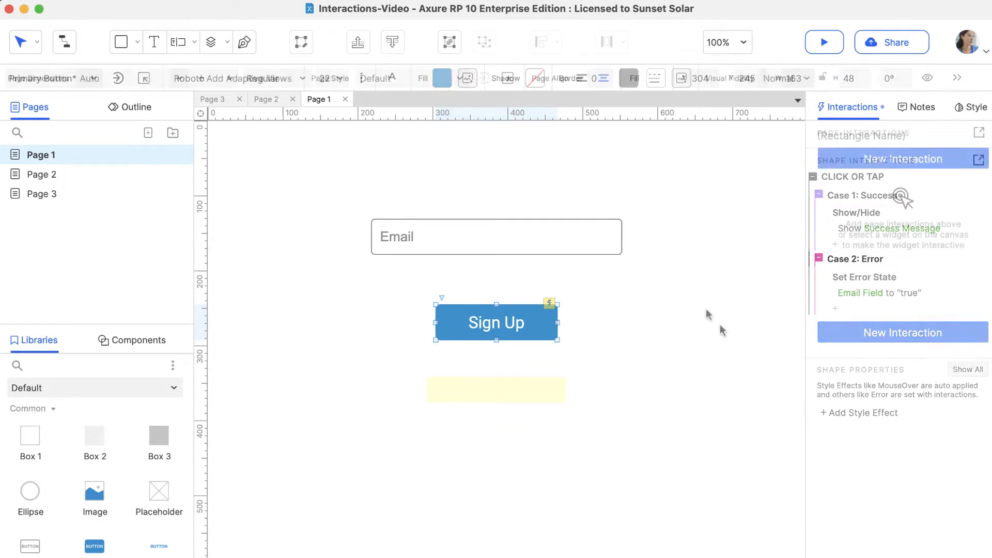
{"action": "left_click", "coordinate": [706, 314]}
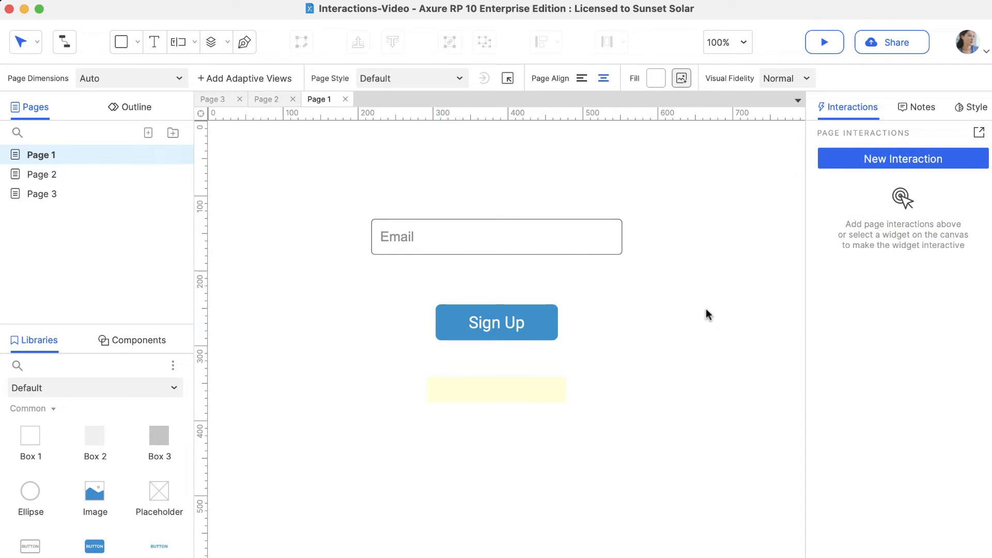
{"action": "left_click", "coordinate": [496, 323]}
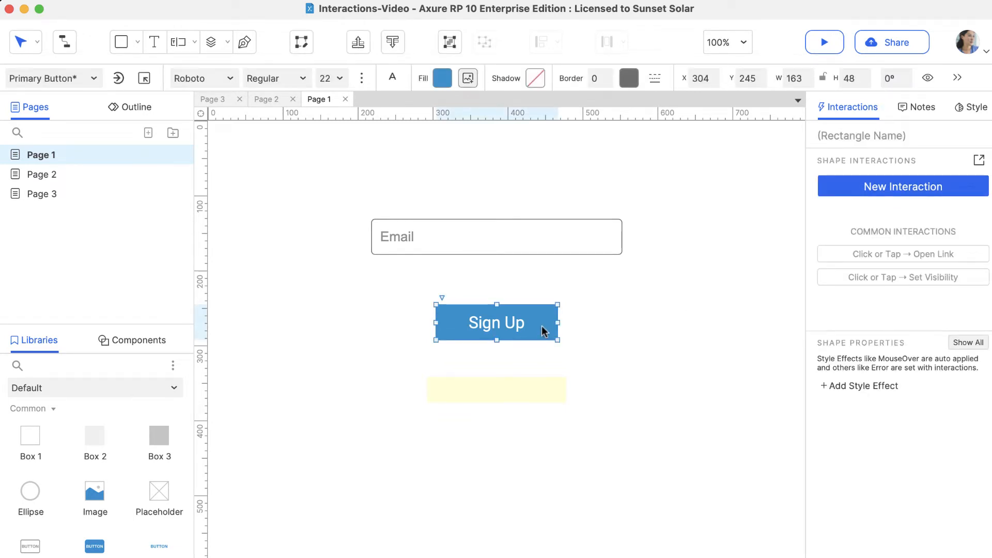
{"action": "mouse_move", "coordinate": [813, 210]}
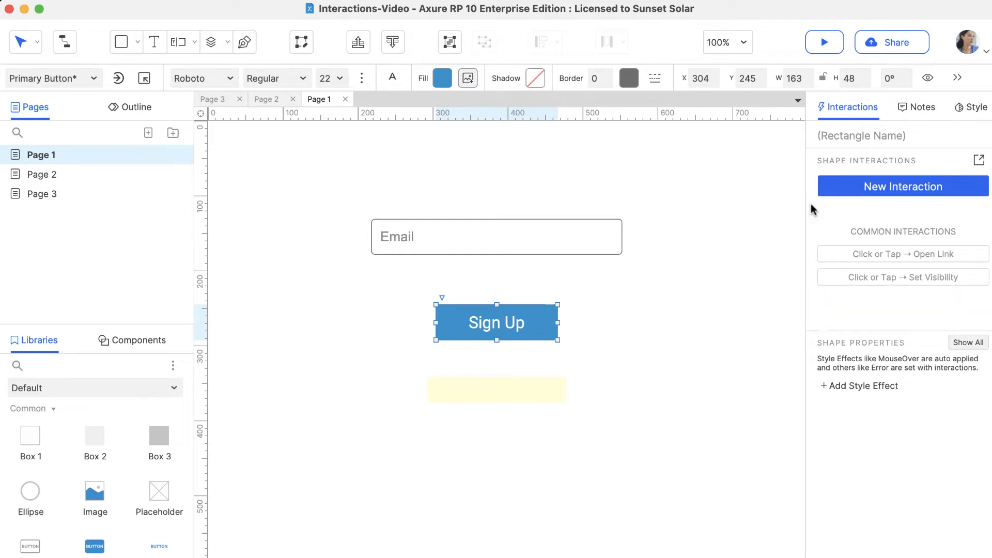
{"action": "left_click", "coordinate": [497, 390]}
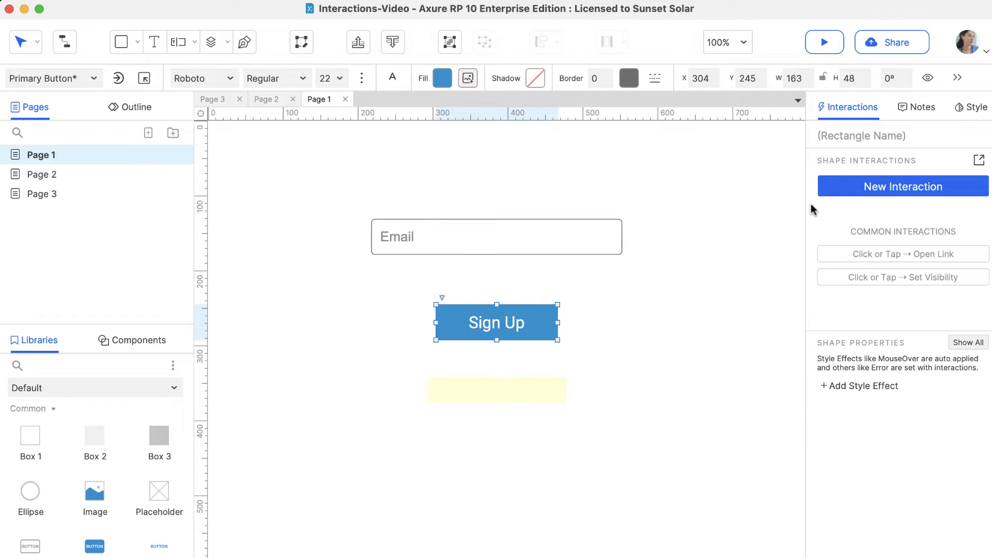
- Add a Click or Tap interaction that shows the Success Message widget, then launch a browser preview
{"action": "left_click", "coordinate": [903, 186]}
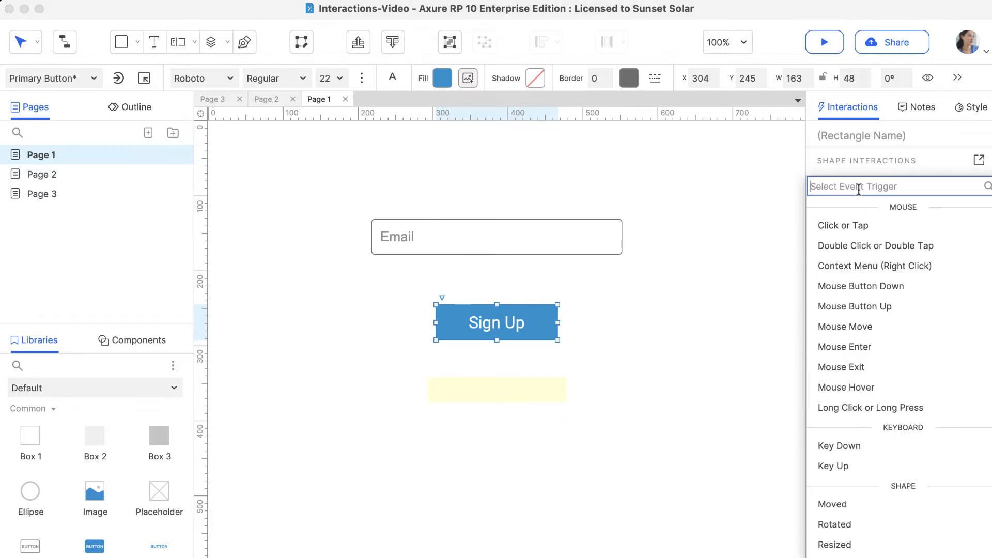
{"action": "mouse_move", "coordinate": [843, 225]}
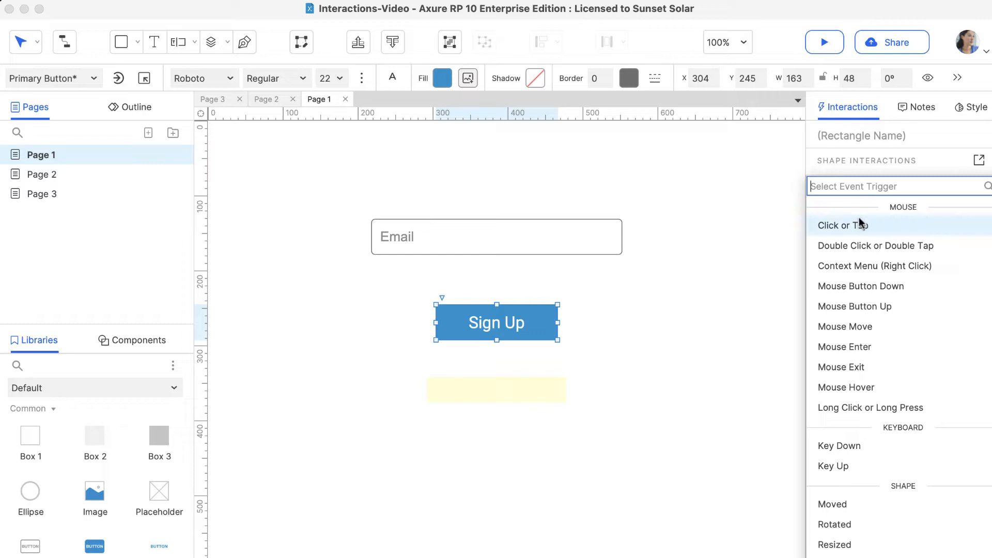
{"action": "left_click", "coordinate": [843, 225]}
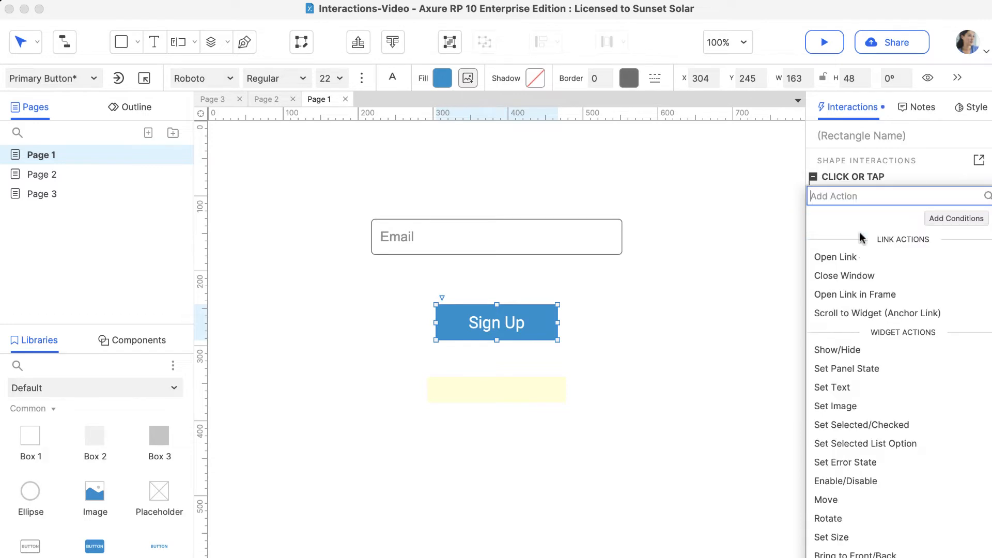
{"action": "mouse_move", "coordinate": [860, 353]}
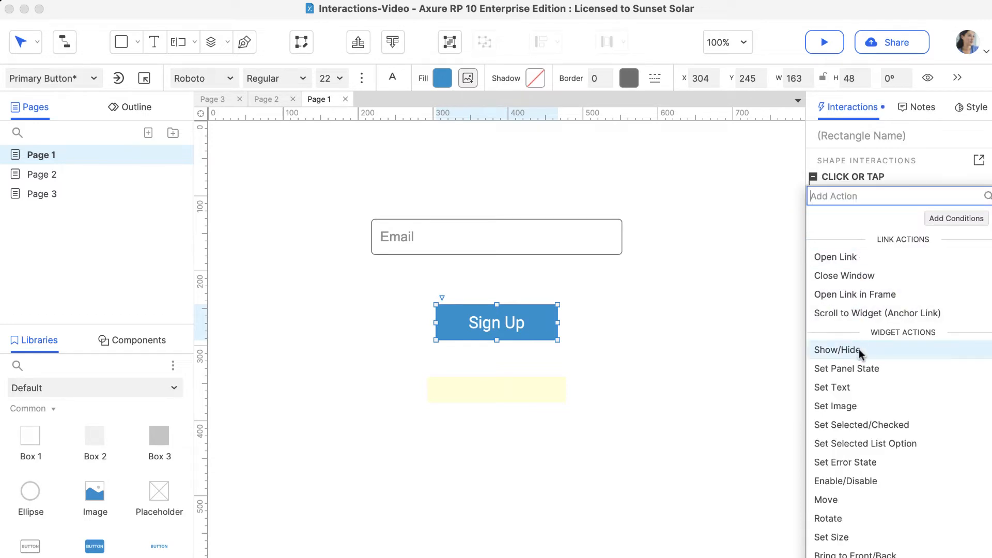
{"action": "left_click", "coordinate": [837, 350]}
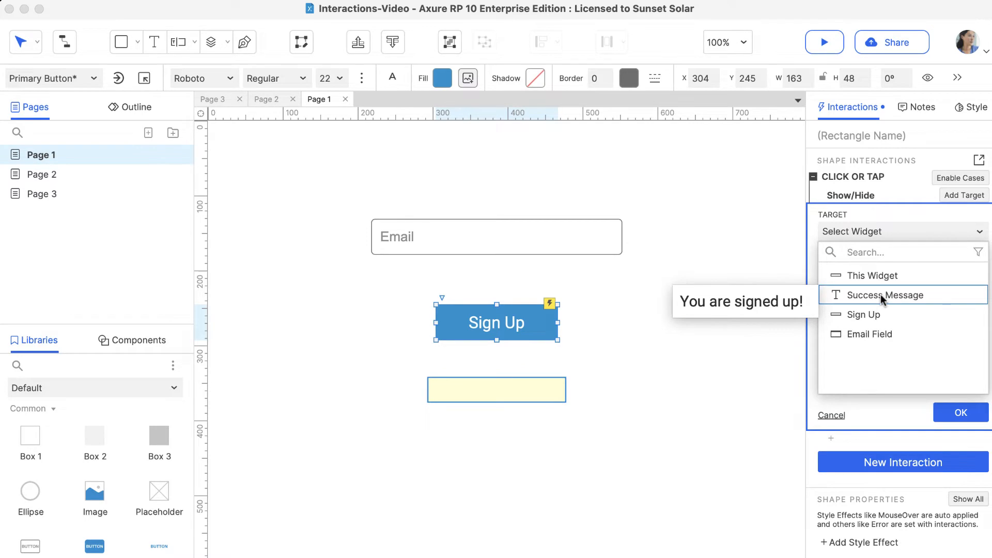
{"action": "left_click", "coordinate": [884, 295]}
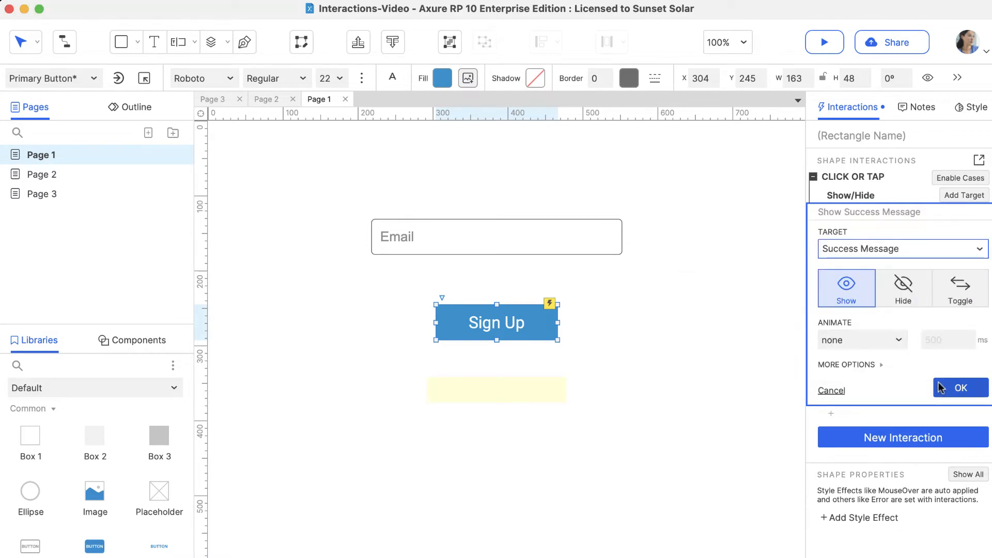
{"action": "left_click", "coordinate": [960, 387]}
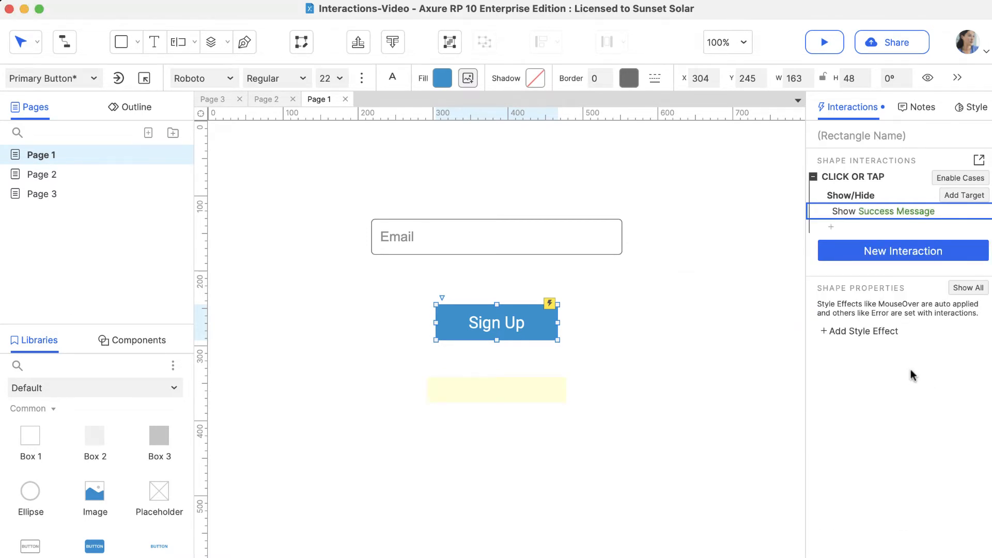
{"action": "left_click", "coordinate": [824, 41]}
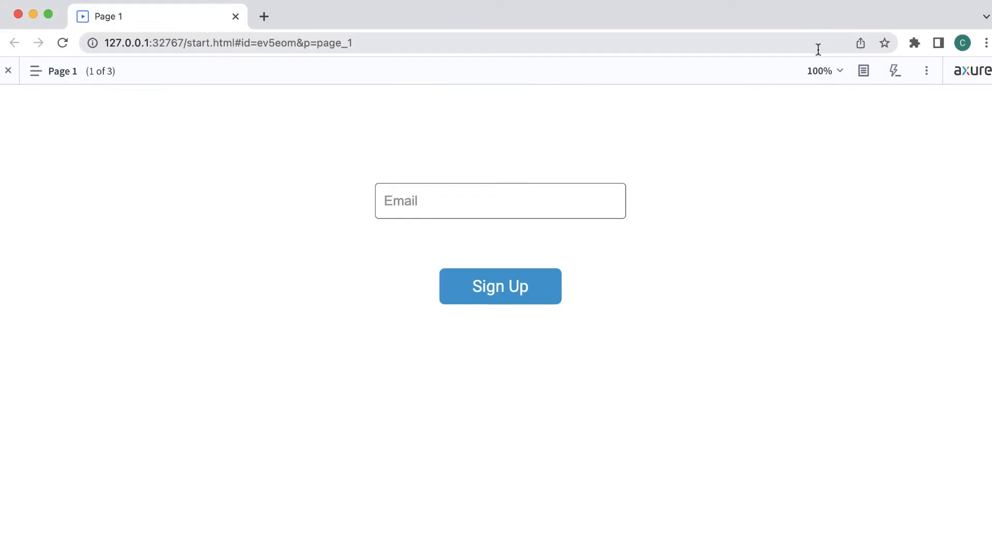
- Test the Sign Up button in the Chrome preview of Page 1
{"action": "left_click", "coordinate": [500, 286]}
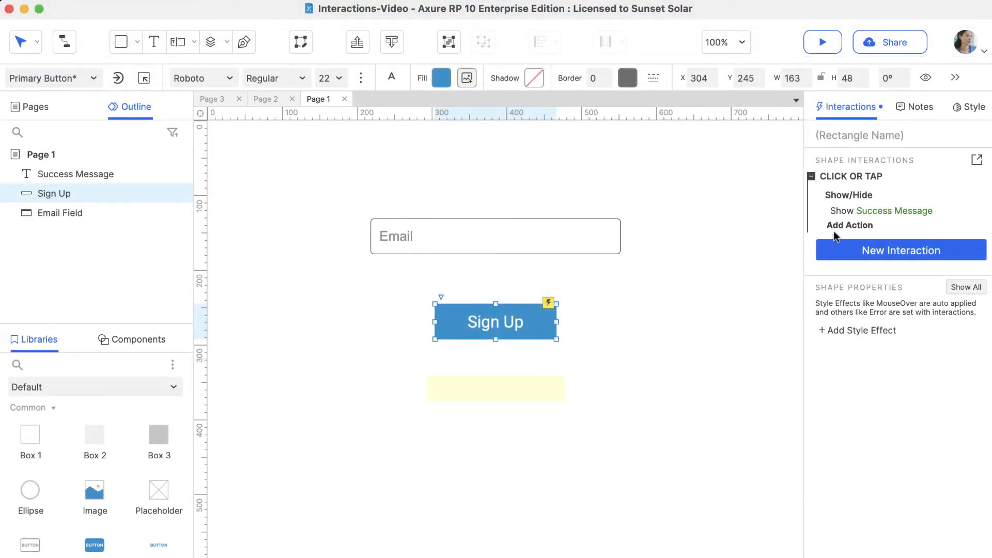
- Add a Set Text action targeting This widget with the value "Success!"
{"action": "left_click", "coordinate": [849, 225]}
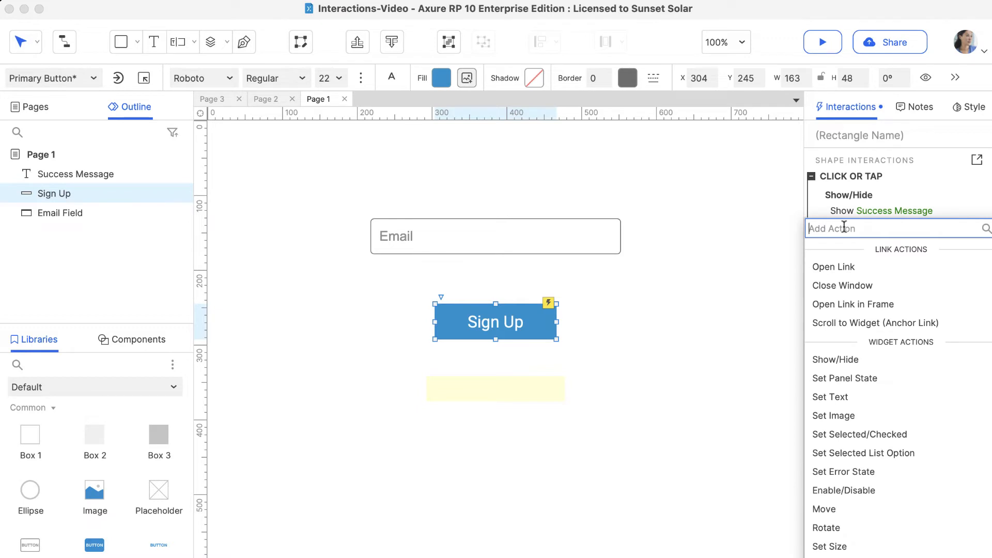
{"action": "mouse_move", "coordinate": [847, 412]}
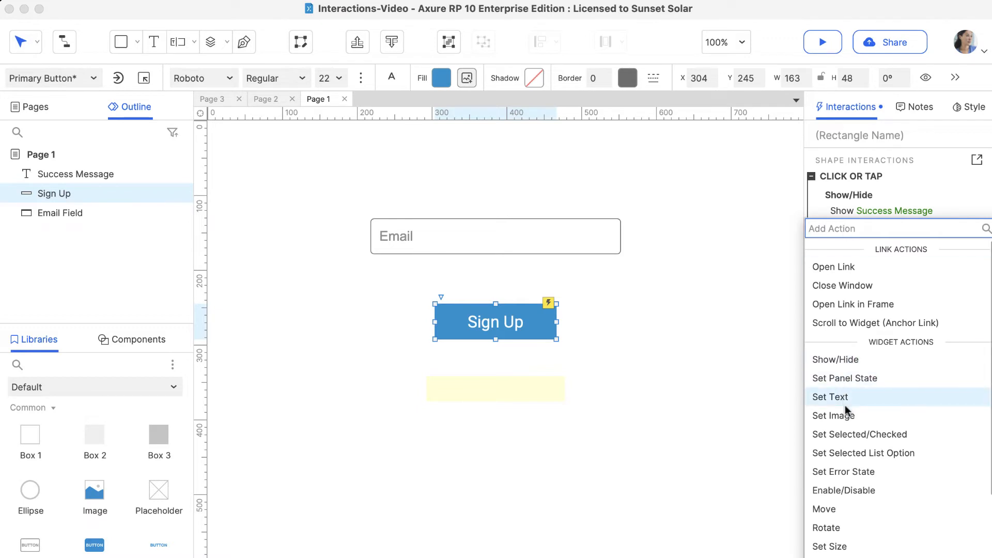
{"action": "left_click", "coordinate": [830, 397]}
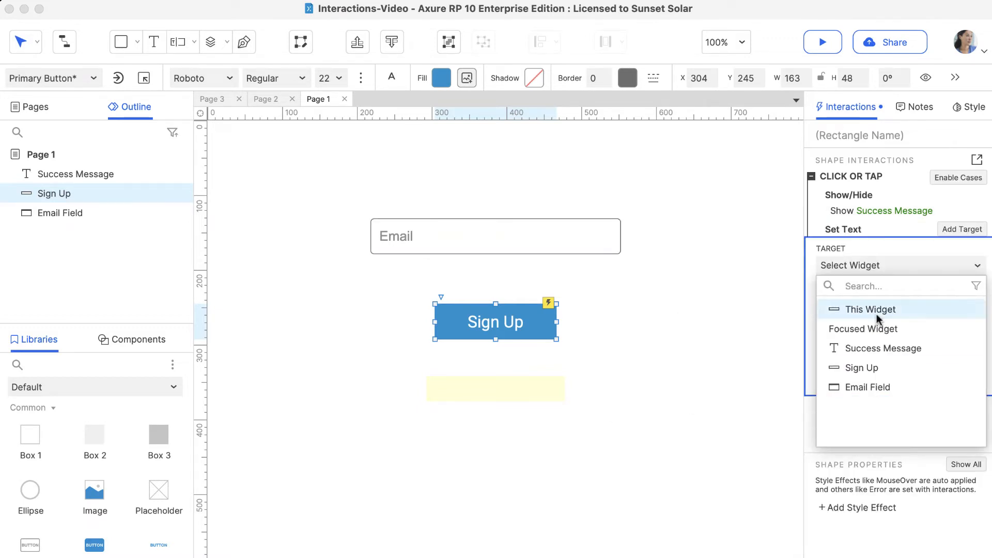
{"action": "left_click", "coordinate": [868, 309]}
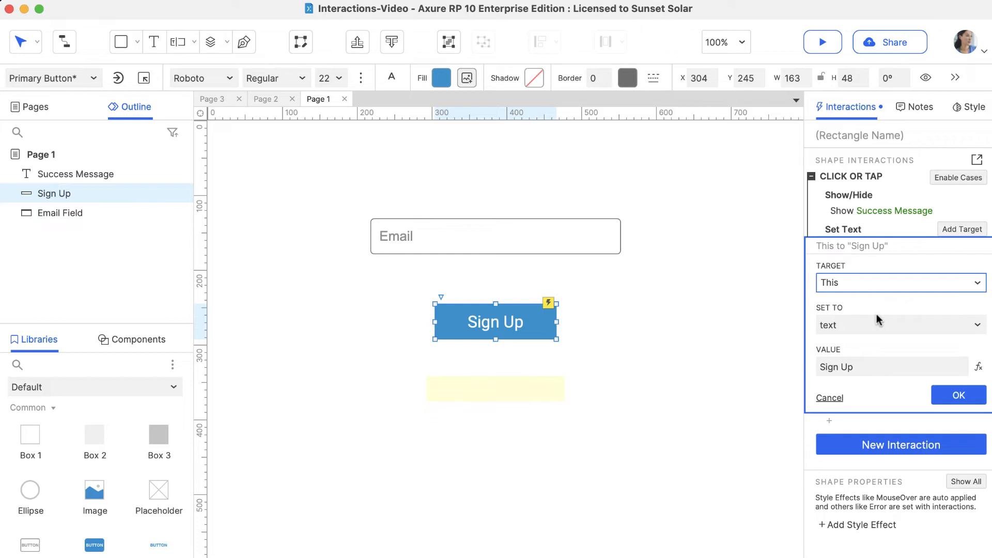
{"action": "left_click", "coordinate": [891, 367]}
{"action": "type", "text": "Success"}
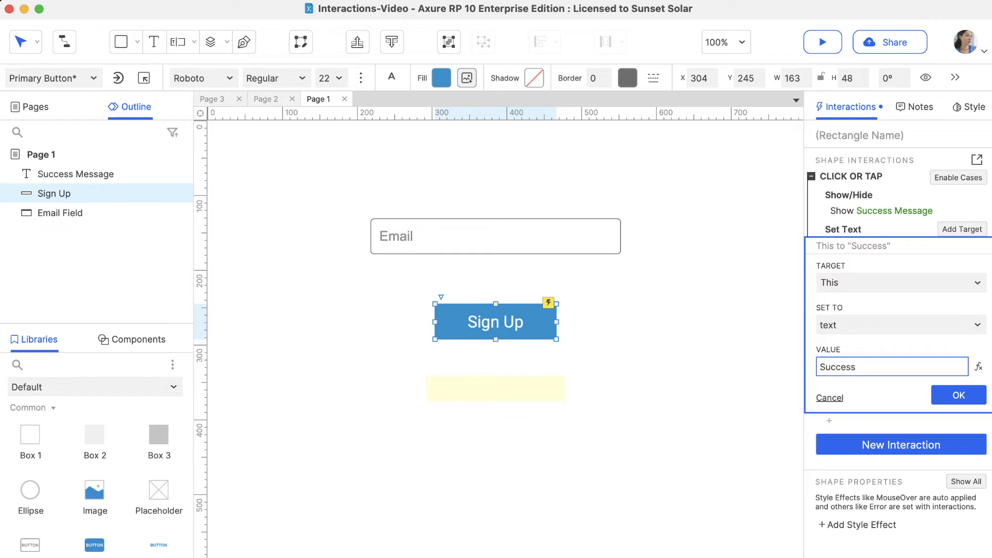
{"action": "left_click", "coordinate": [957, 394]}
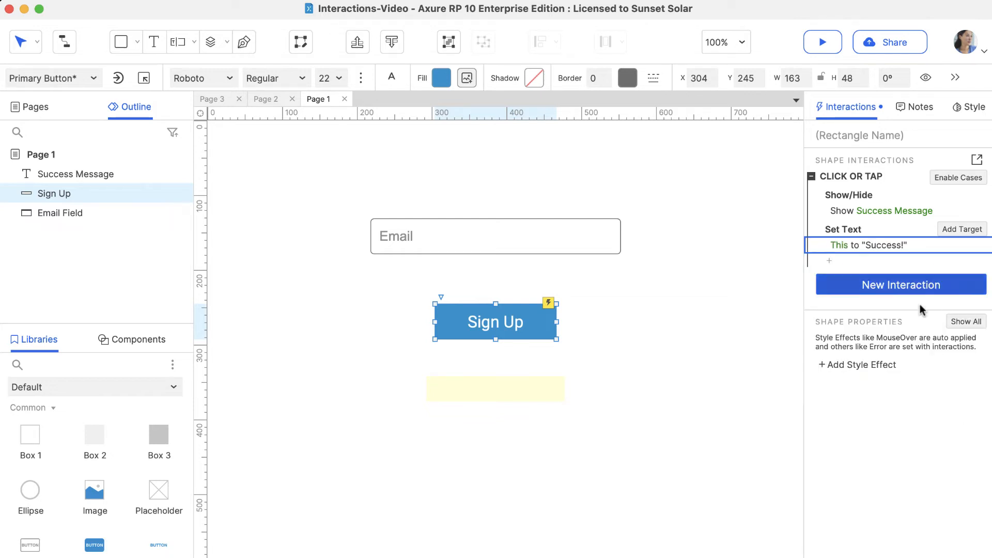
- Preview and test Sign Up so it reads "Success!" with "You are signed up!" beneath
{"action": "left_click", "coordinate": [823, 43]}
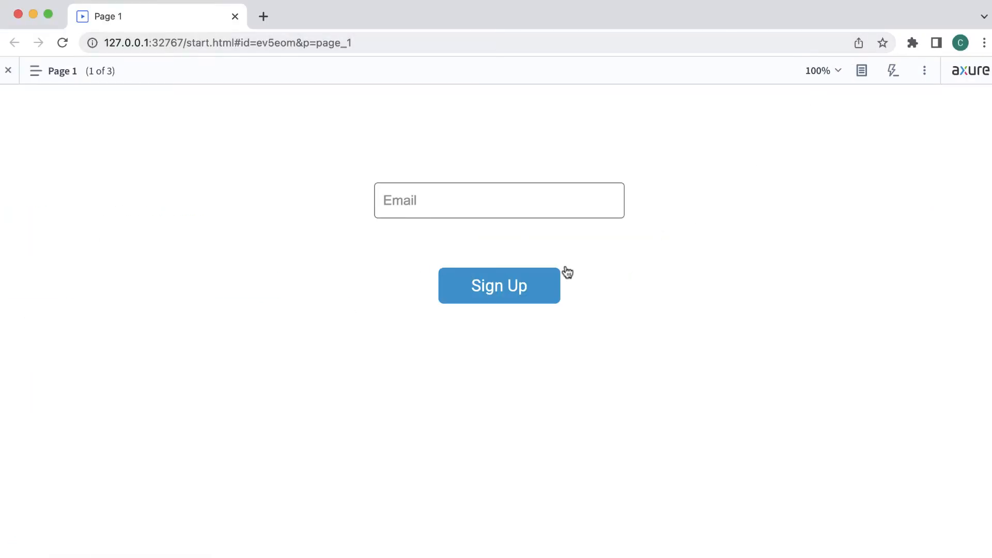
{"action": "left_click", "coordinate": [498, 285]}
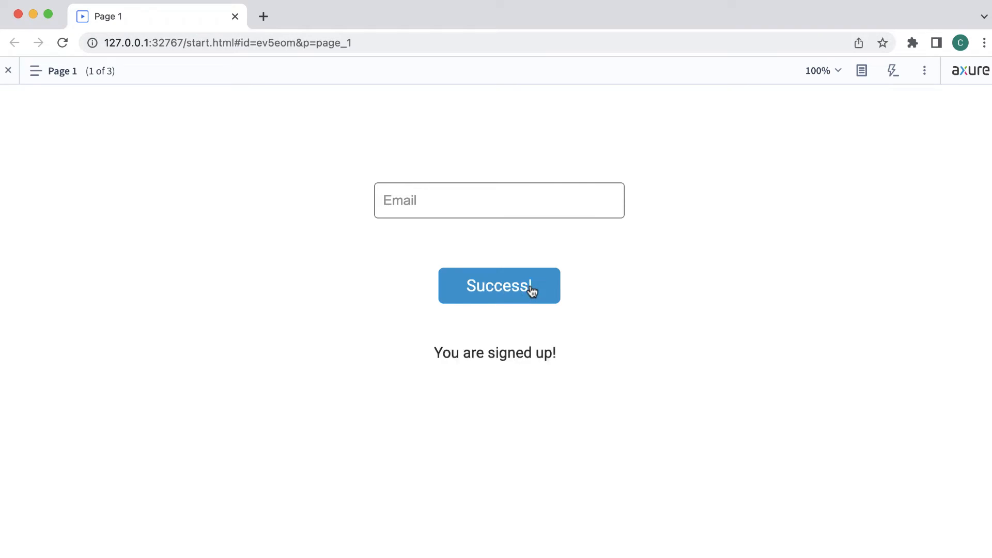
{"action": "mouse_move", "coordinate": [549, 302]}
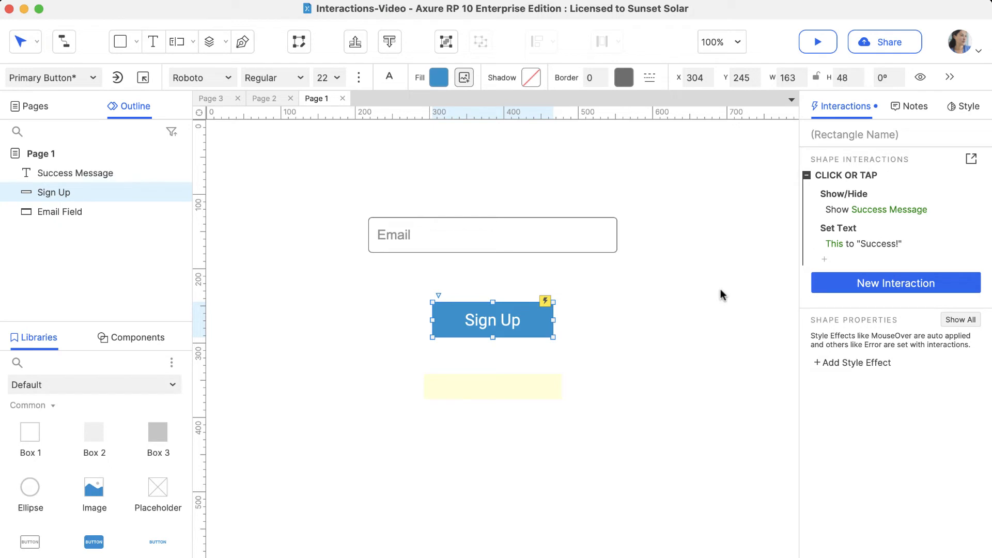
{"action": "mouse_move", "coordinate": [890, 209]}
{"action": "type", "text": "Case 1: Su"}
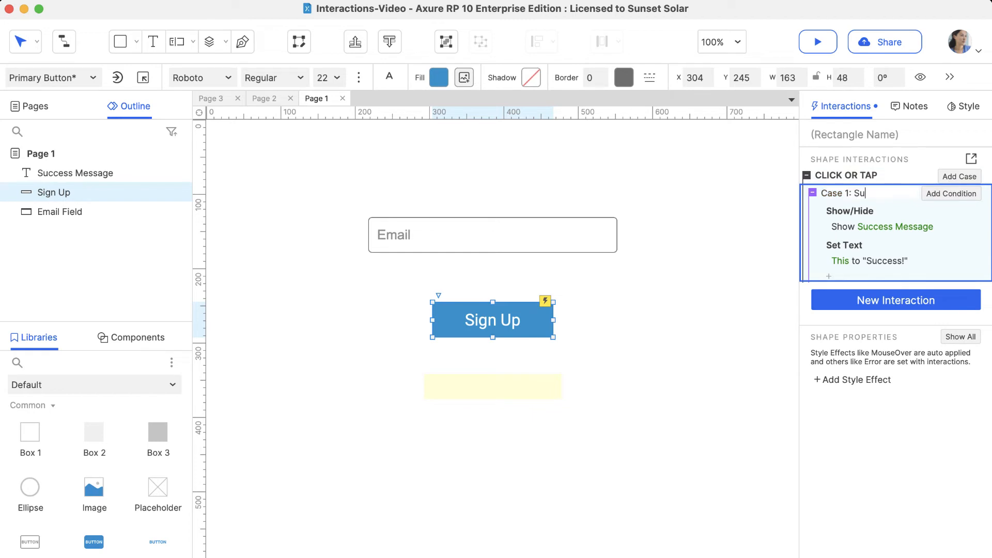
- Name the first case Success! and add a second case named Error
{"action": "type", "text": "ccess!"}
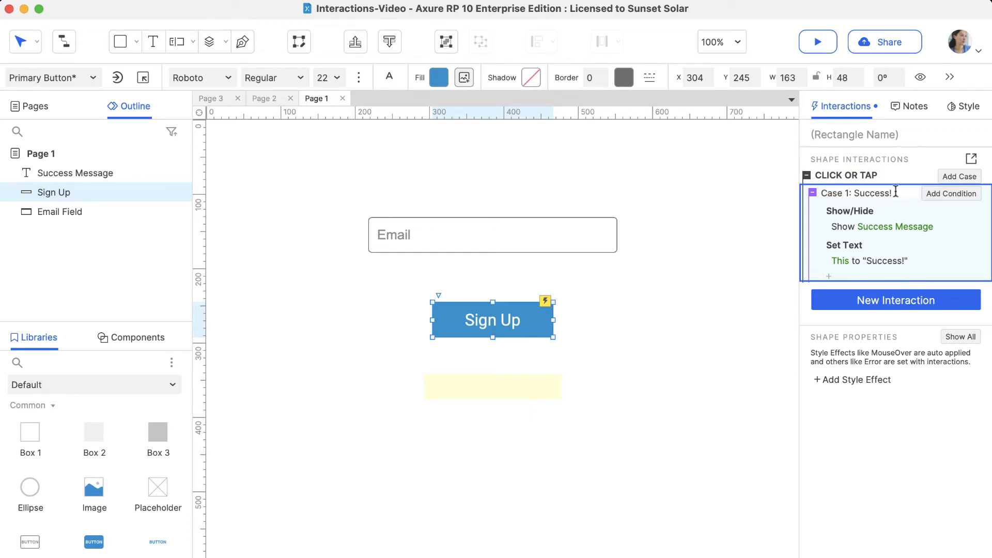
{"action": "left_click", "coordinate": [959, 177]}
{"action": "type", "text": "Error"}
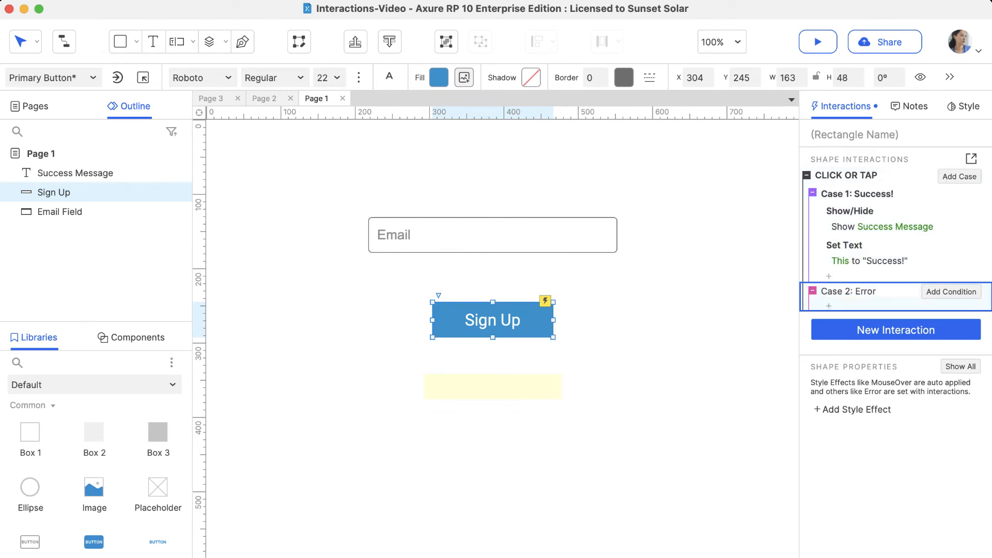
- Under Case 2: Error, set This Widget's text to "Try Again", then launch a preview
{"action": "left_click", "coordinate": [829, 306]}
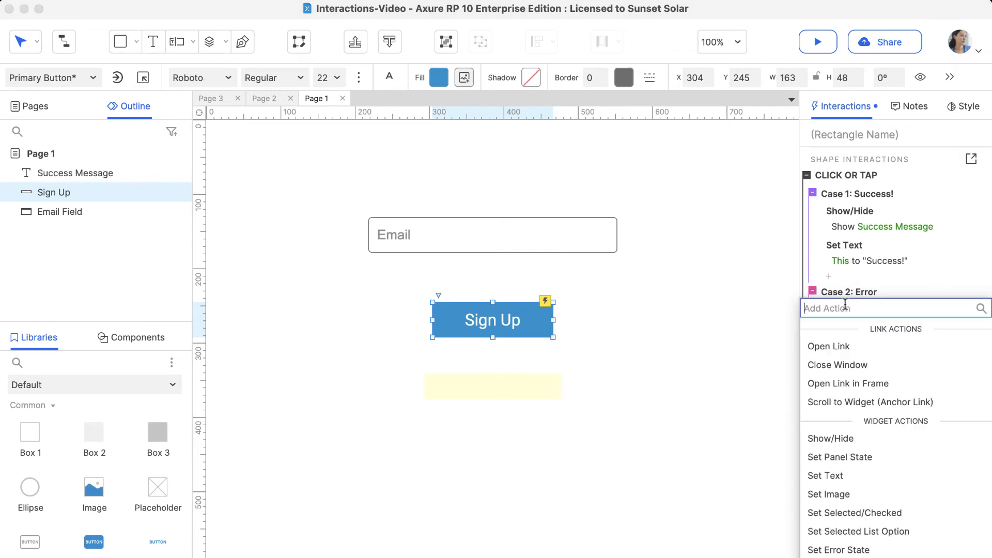
{"action": "left_click", "coordinate": [825, 475]}
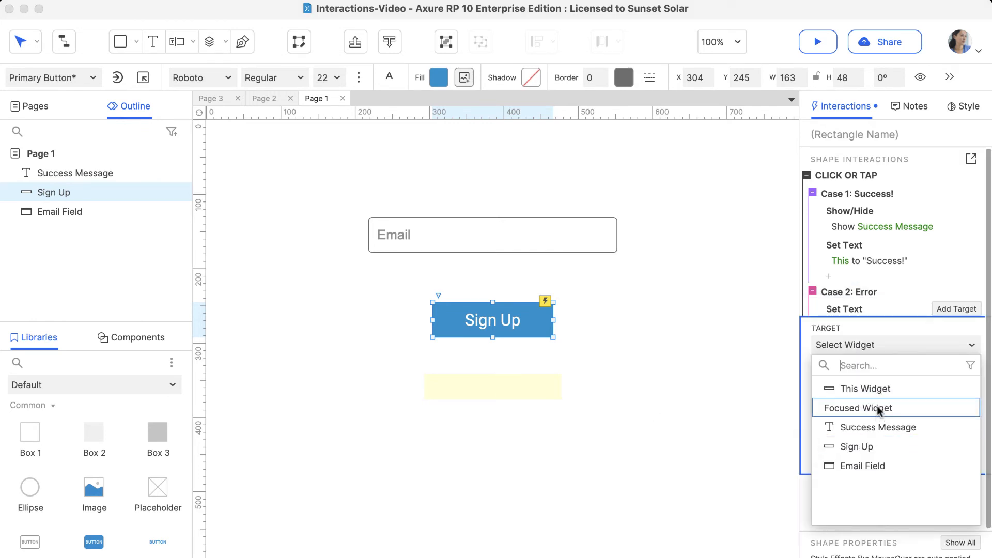
{"action": "left_click", "coordinate": [866, 388]}
{"action": "type", "text": "Try Again"}
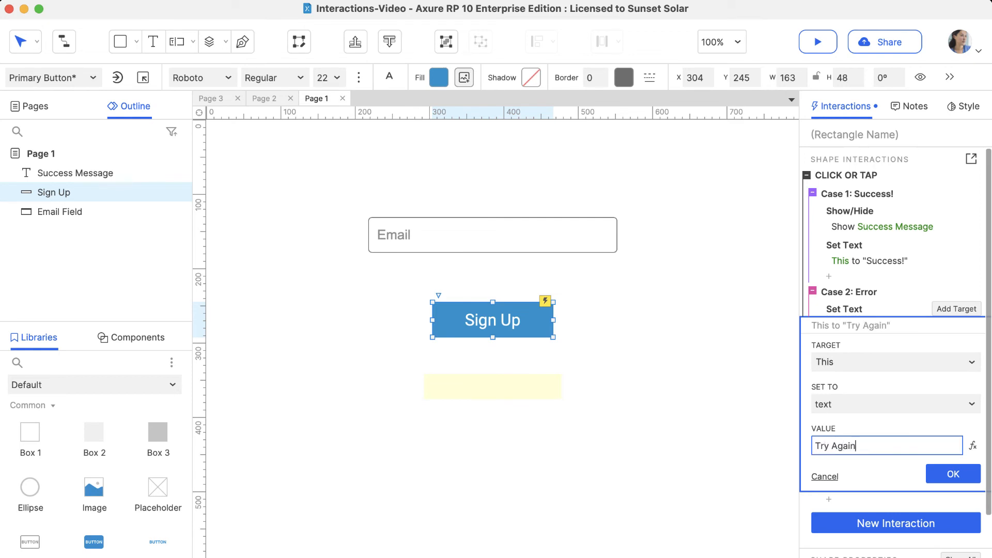
{"action": "left_click", "coordinate": [953, 473]}
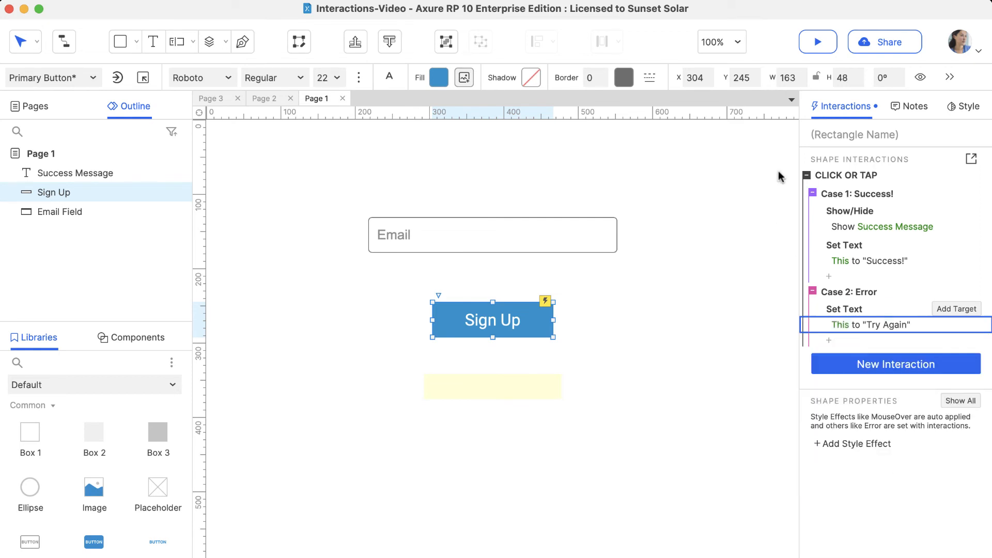
{"action": "left_click", "coordinate": [816, 41]}
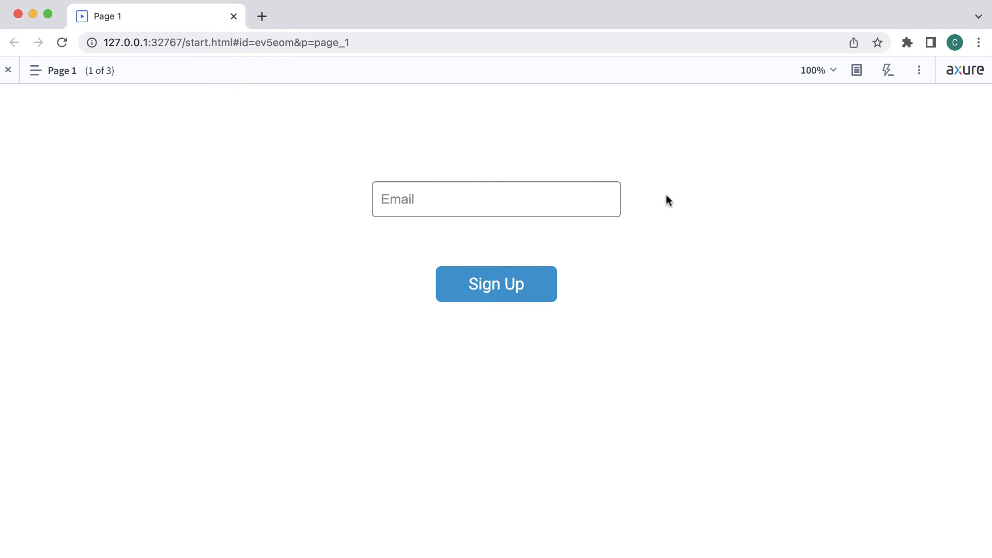
- In the preview, trigger Sign Up and choose Case 2: Error so the button reads "Try Again"
{"action": "left_click", "coordinate": [495, 283]}
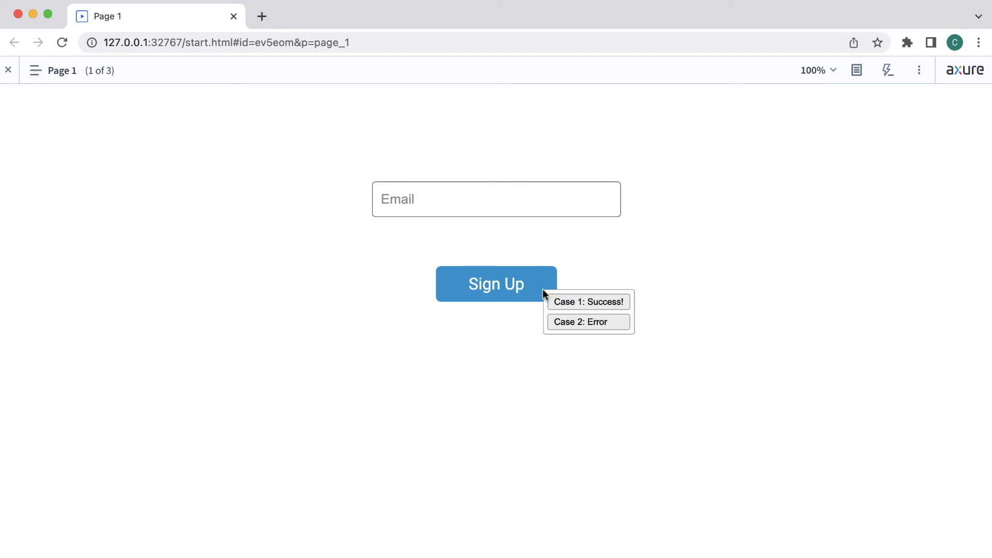
{"action": "mouse_move", "coordinate": [607, 329]}
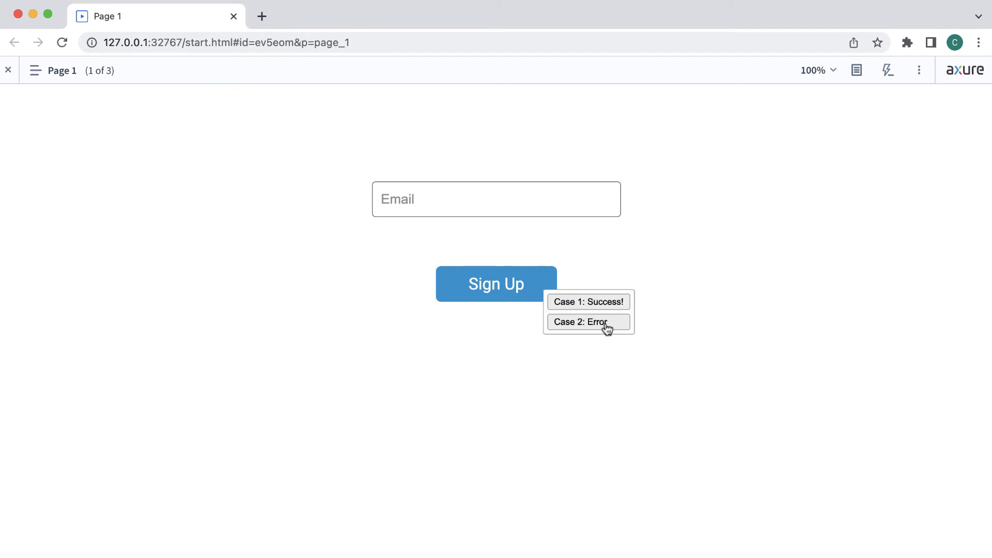
{"action": "left_click", "coordinate": [587, 322]}
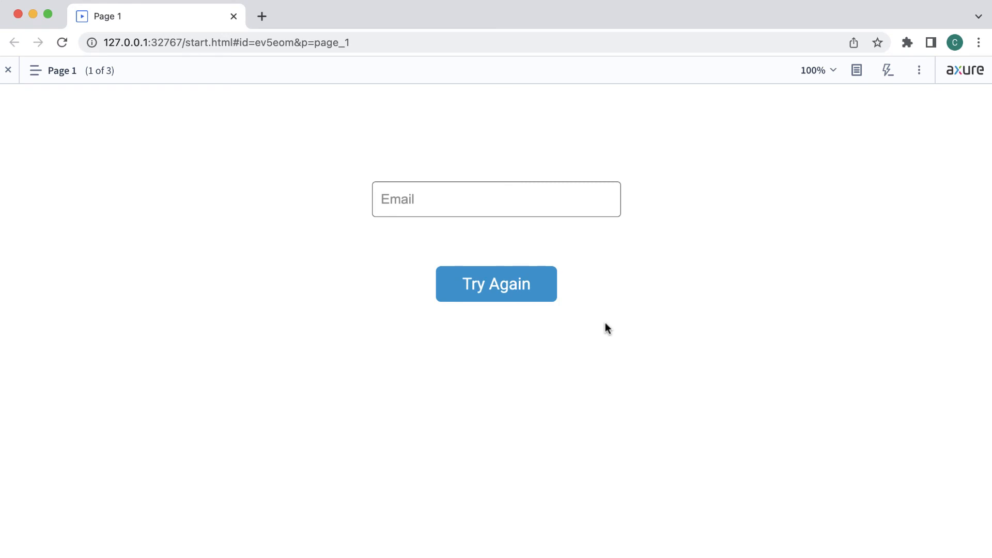